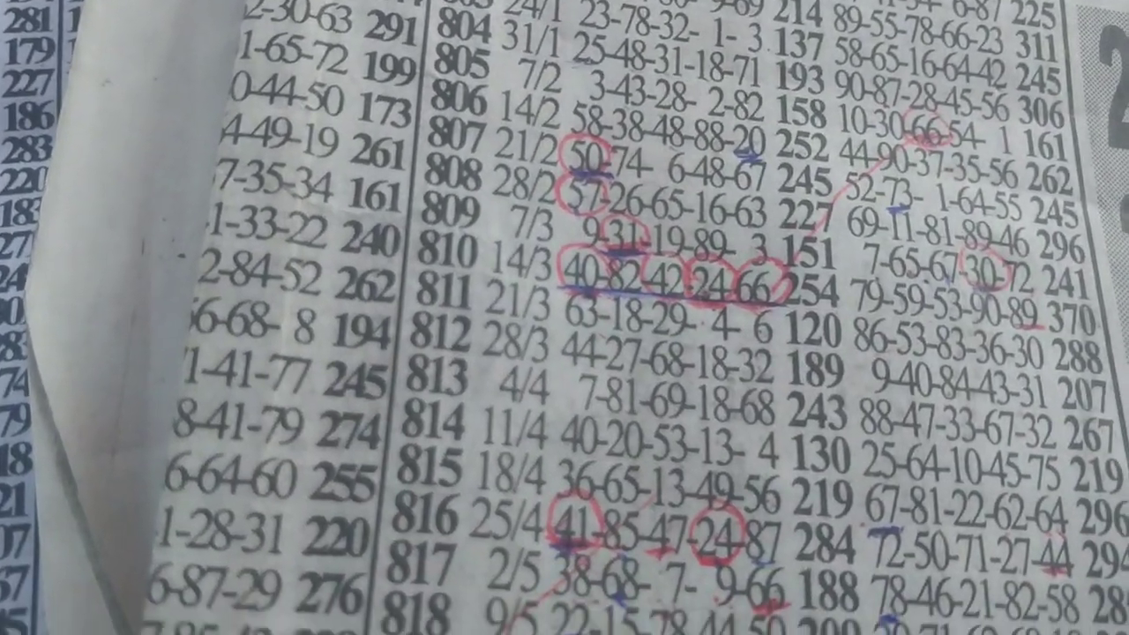
scroll("down", 3)
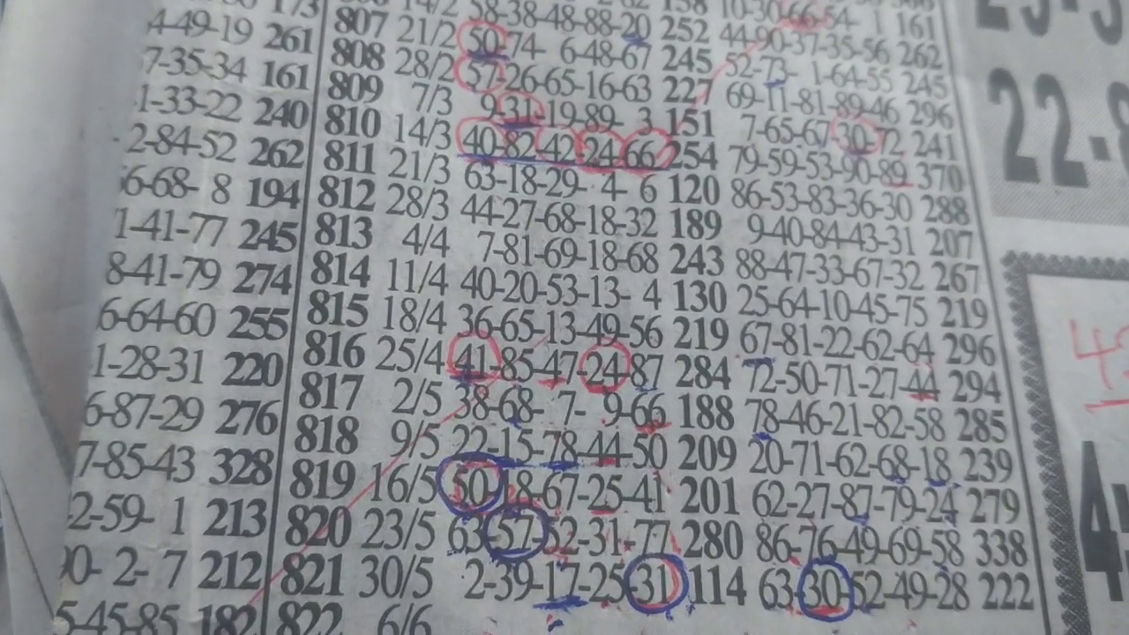